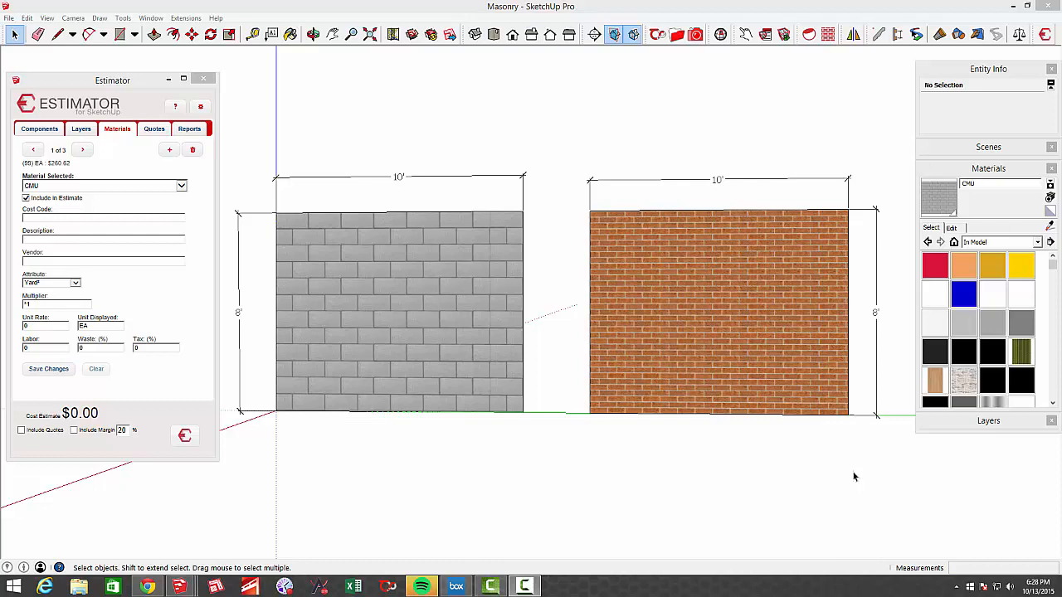
{"action": "mouse_move", "coordinate": [547, 467]}
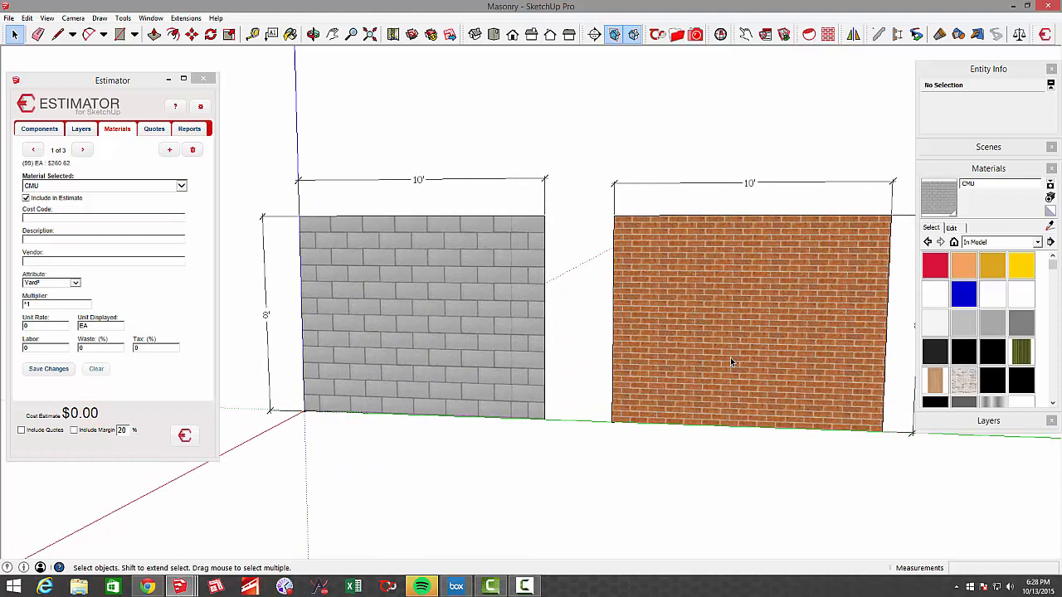
Select the CMU wall face and show cost item 1 of 3, CMU 8x8x16 block from Blue Stone Block
{"action": "left_click", "coordinate": [184, 435]}
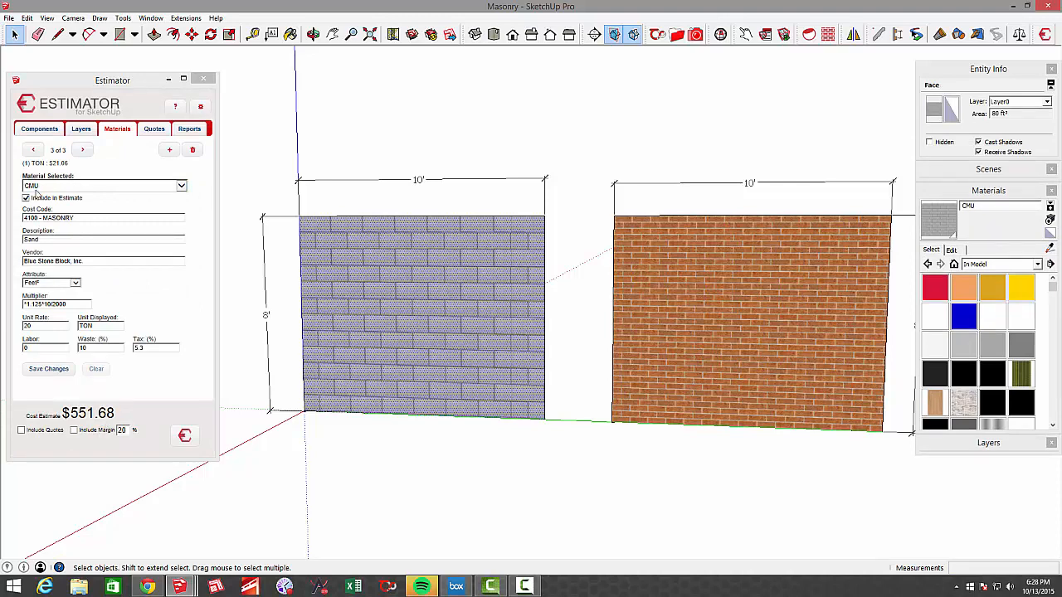
{"action": "left_click", "coordinate": [82, 149]}
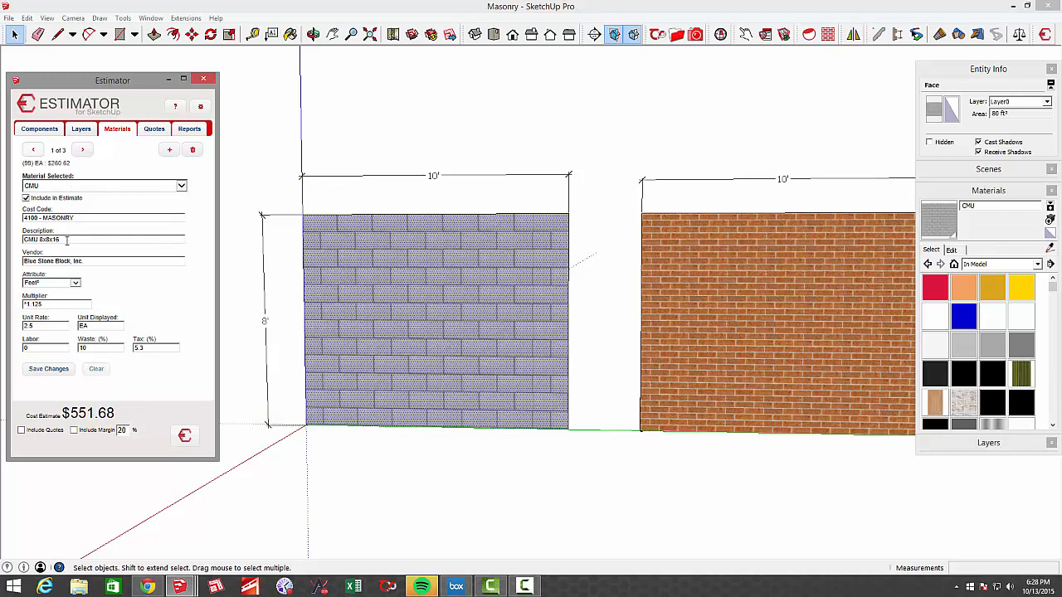
{"action": "mouse_move", "coordinate": [359, 289]}
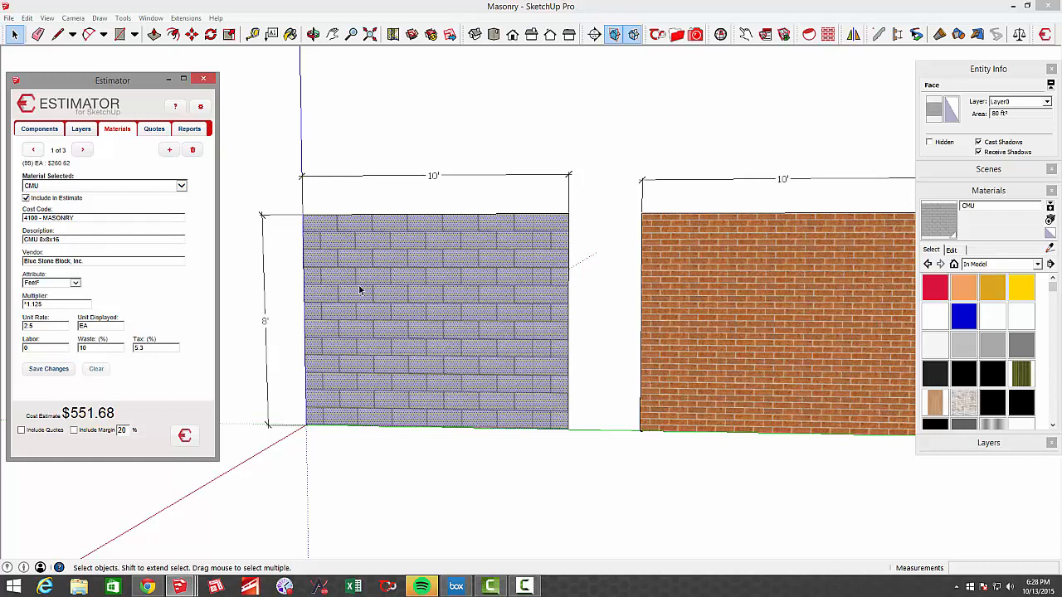
{"action": "mouse_move", "coordinate": [387, 288]}
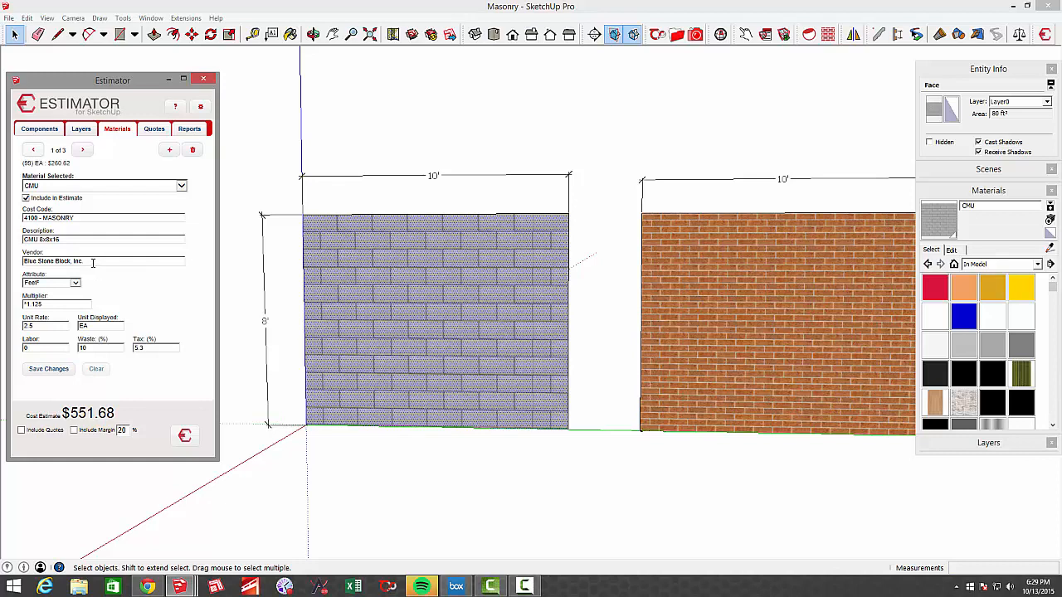
{"action": "mouse_move", "coordinate": [56, 280]}
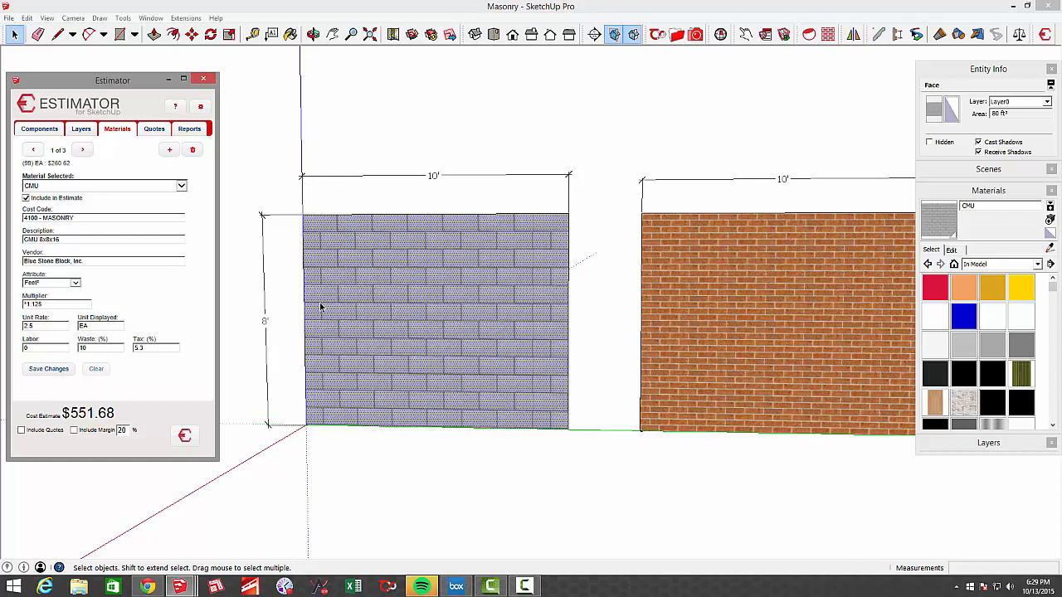
{"action": "mouse_move", "coordinate": [80, 287]}
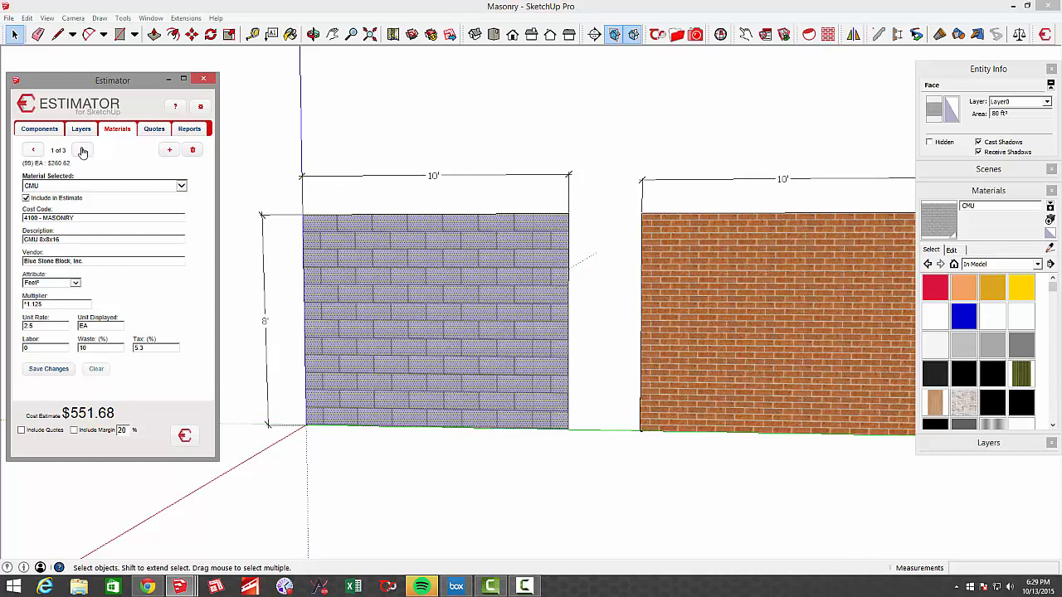
Advance the Estimator to item 2, Mason Labor from KW Masonry at $270.00
{"action": "left_click", "coordinate": [82, 150]}
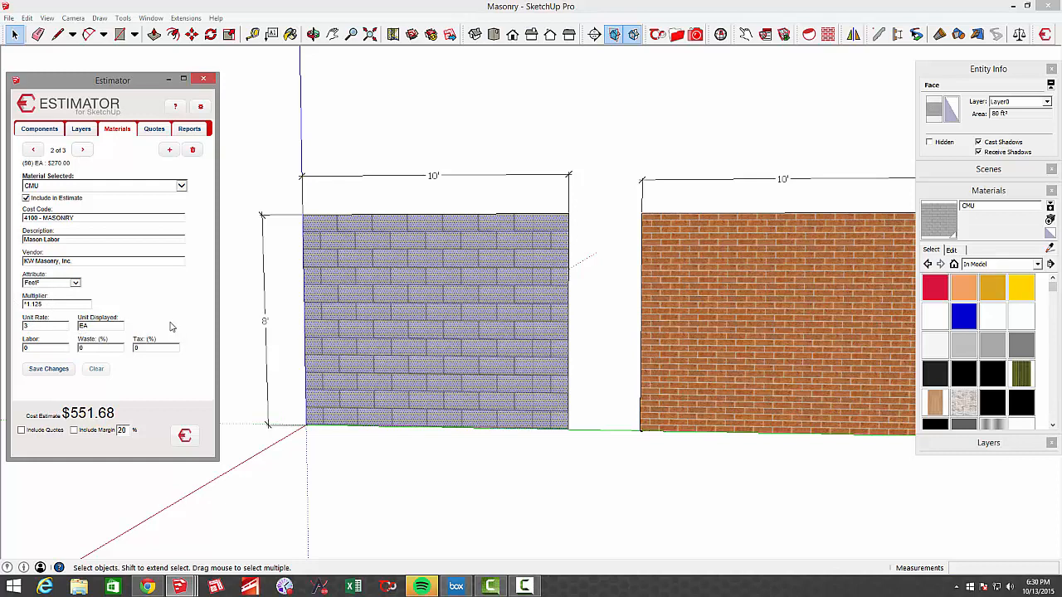
{"action": "mouse_move", "coordinate": [35, 173]}
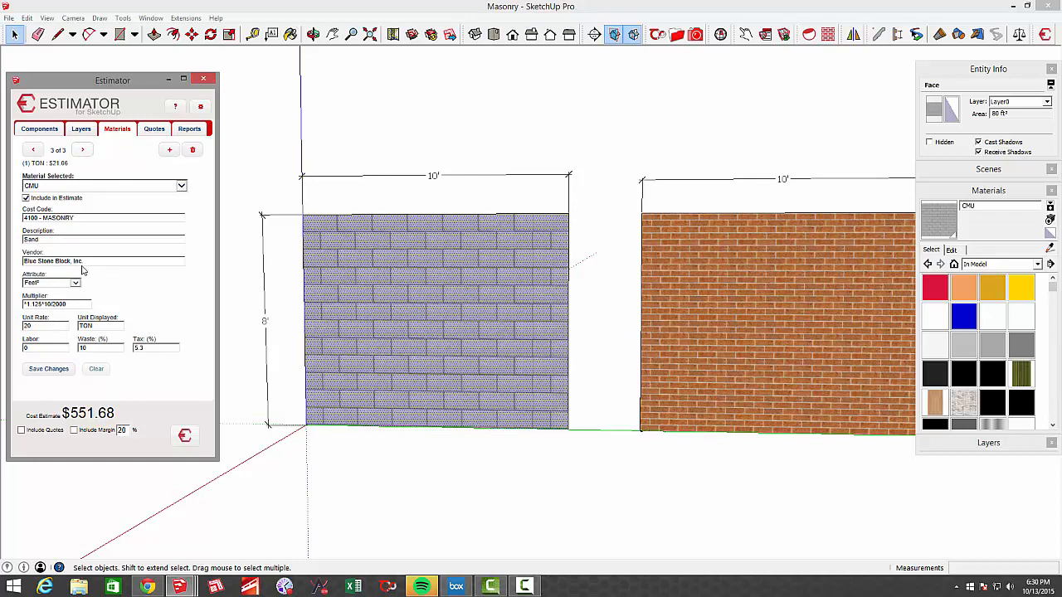
{"action": "mouse_move", "coordinate": [63, 296]}
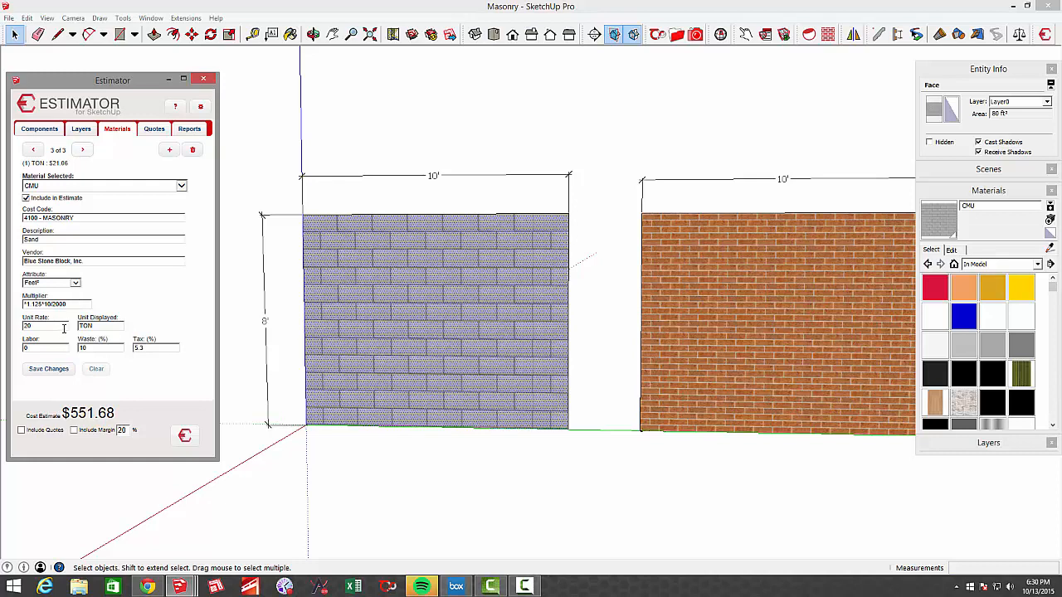
{"action": "mouse_move", "coordinate": [57, 332]}
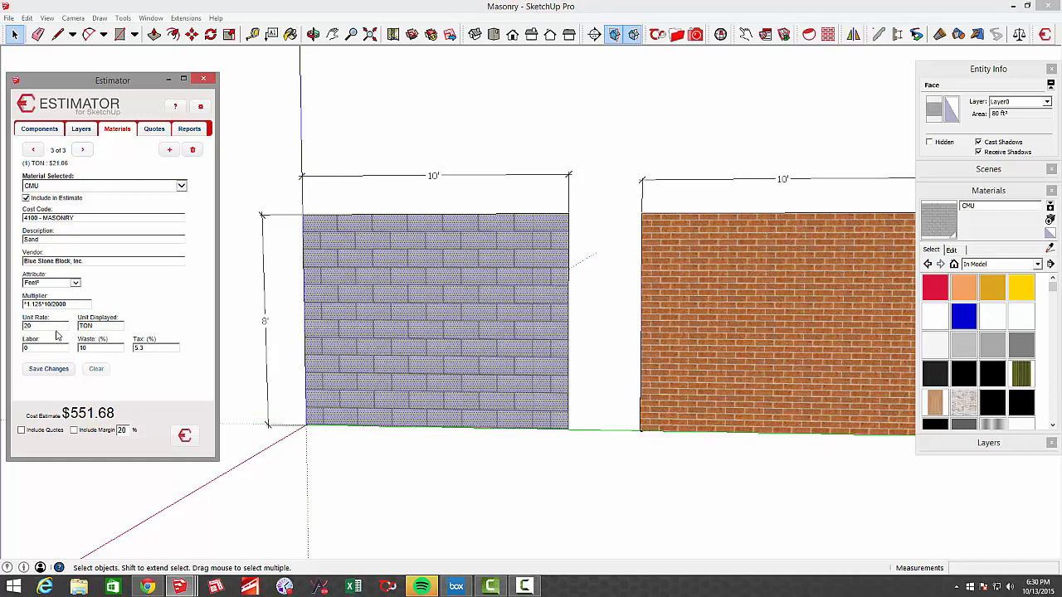
{"action": "mouse_move", "coordinate": [113, 335]}
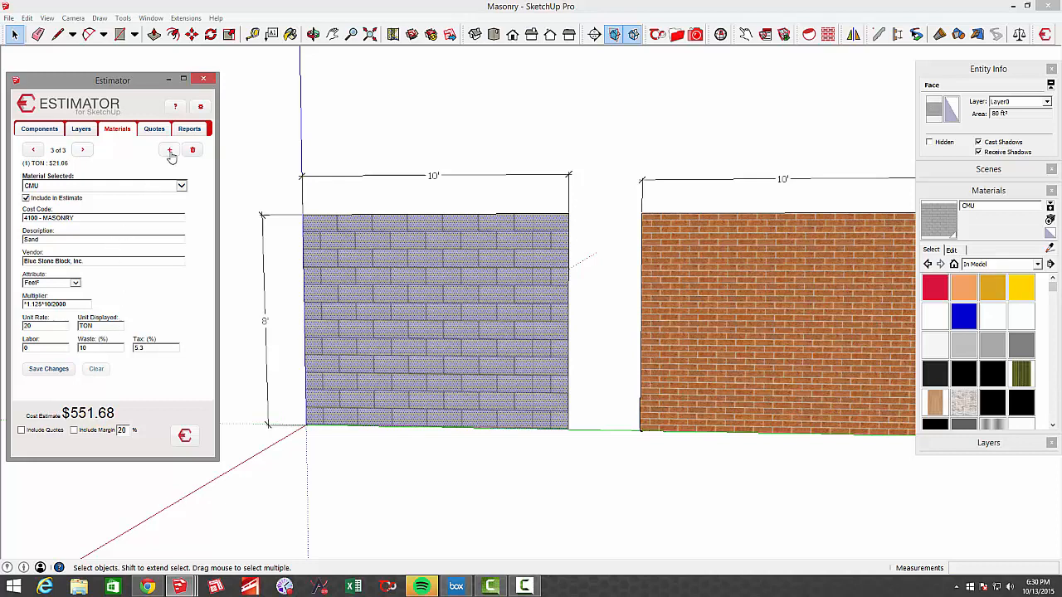
Add a new CMU cost item 'CMU Mortar': code 4100 Masonry, vendor Blue Stone Block, measured in square feet
{"action": "left_click", "coordinate": [169, 150]}
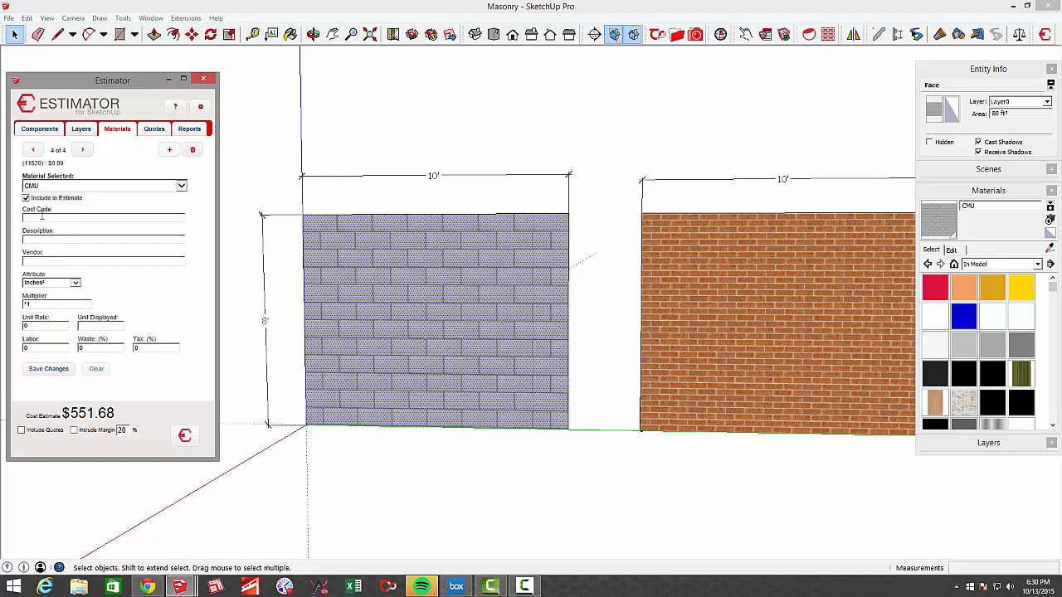
{"action": "type", "text": "maso"}
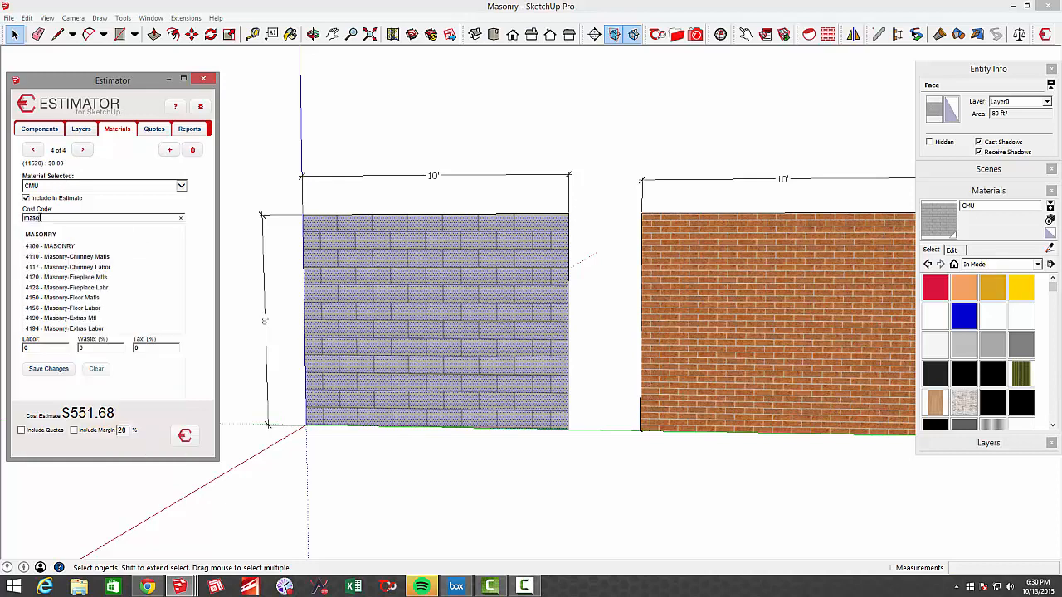
{"action": "left_click", "coordinate": [49, 246]}
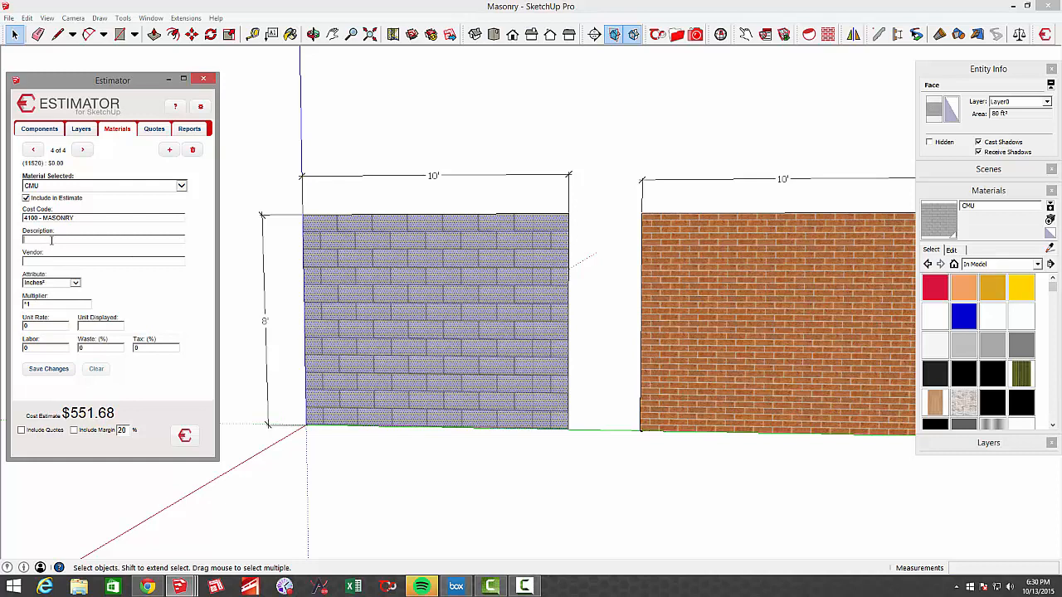
{"action": "type", "text": "CMU Mortar"}
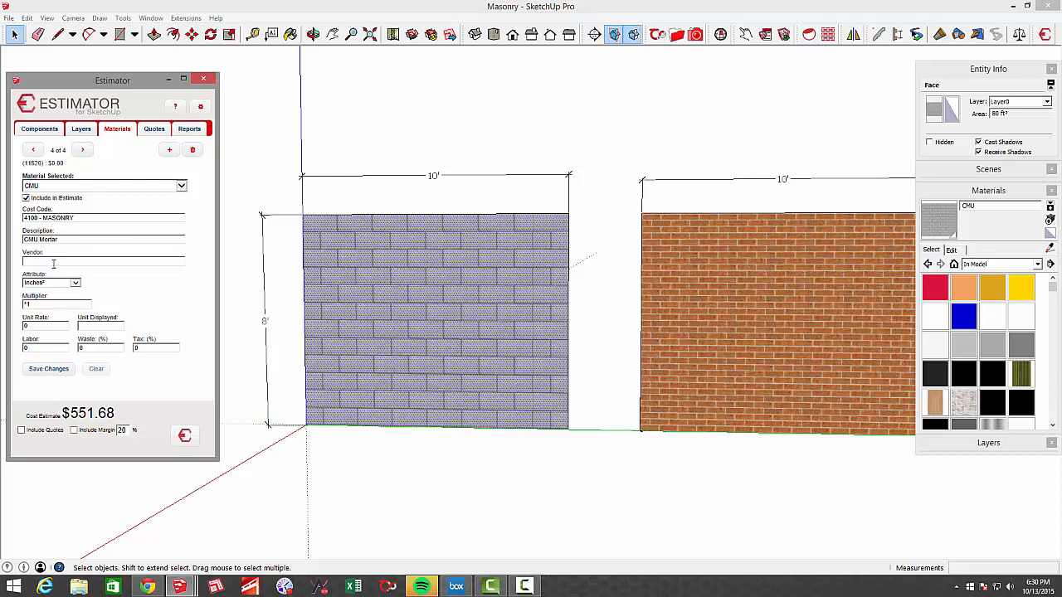
{"action": "type", "text": "blu"}
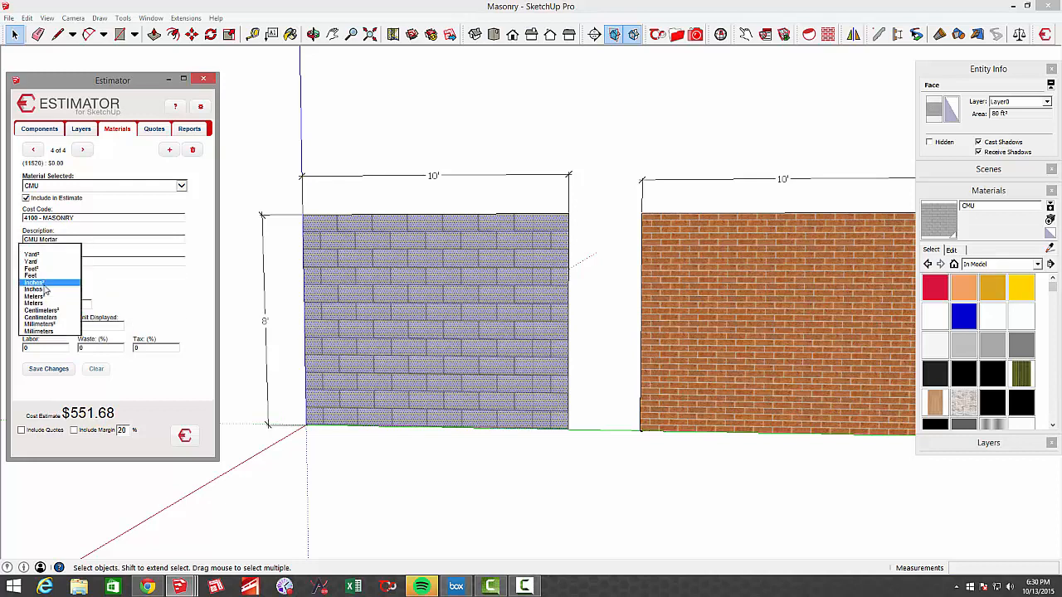
{"action": "left_click", "coordinate": [31, 275]}
{"action": "type", "text": "*1.125*3/10"}
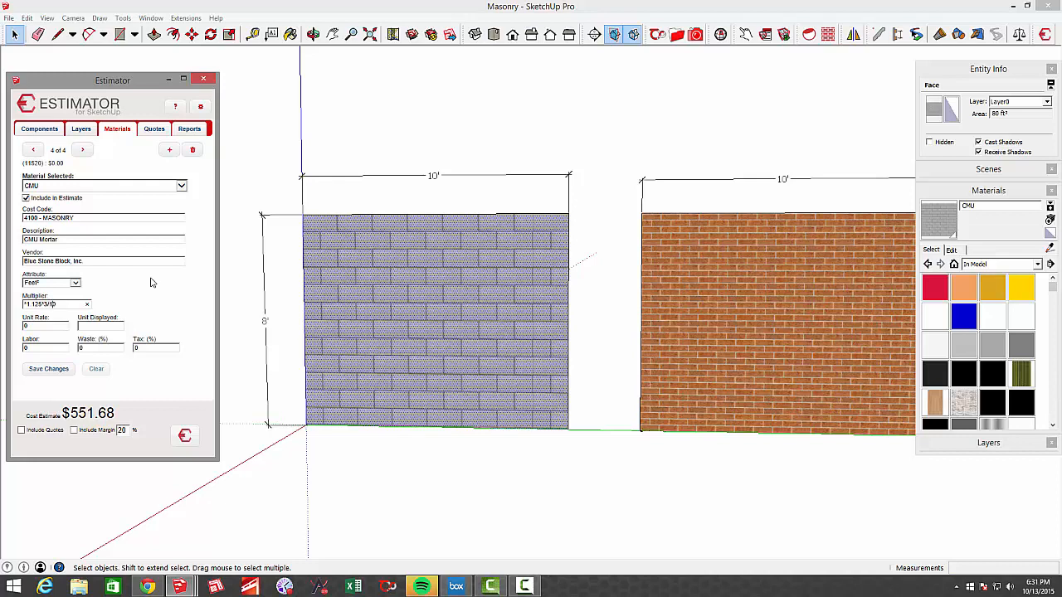
Enter the mortar's rate values (10, 5.3) and save the item, raising the estimate to $573.79
{"action": "left_click", "coordinate": [41, 325]}
{"action": "type", "text": "EA"}
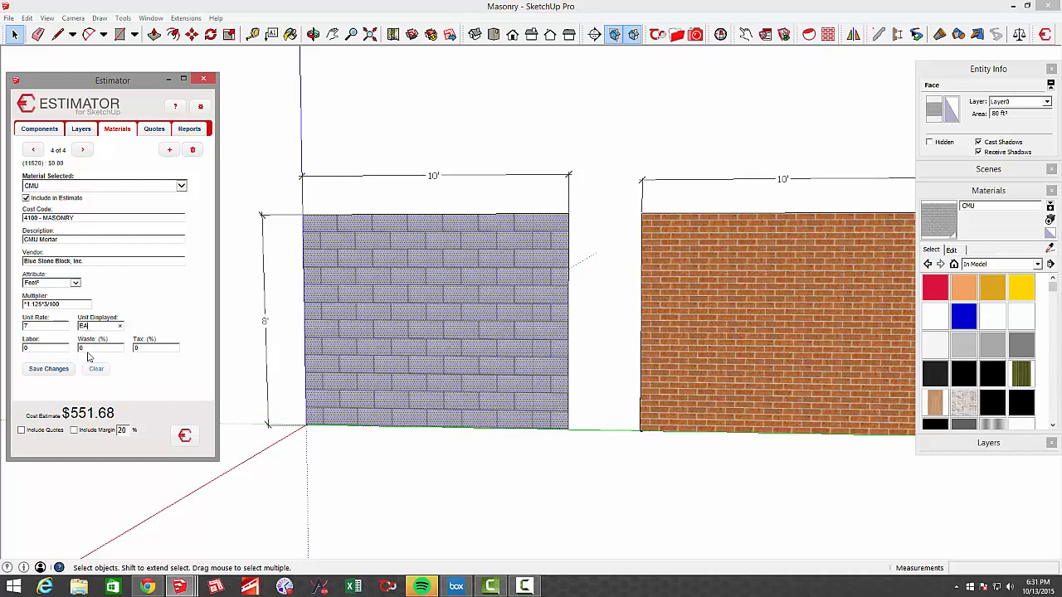
{"action": "type", "text": "10"}
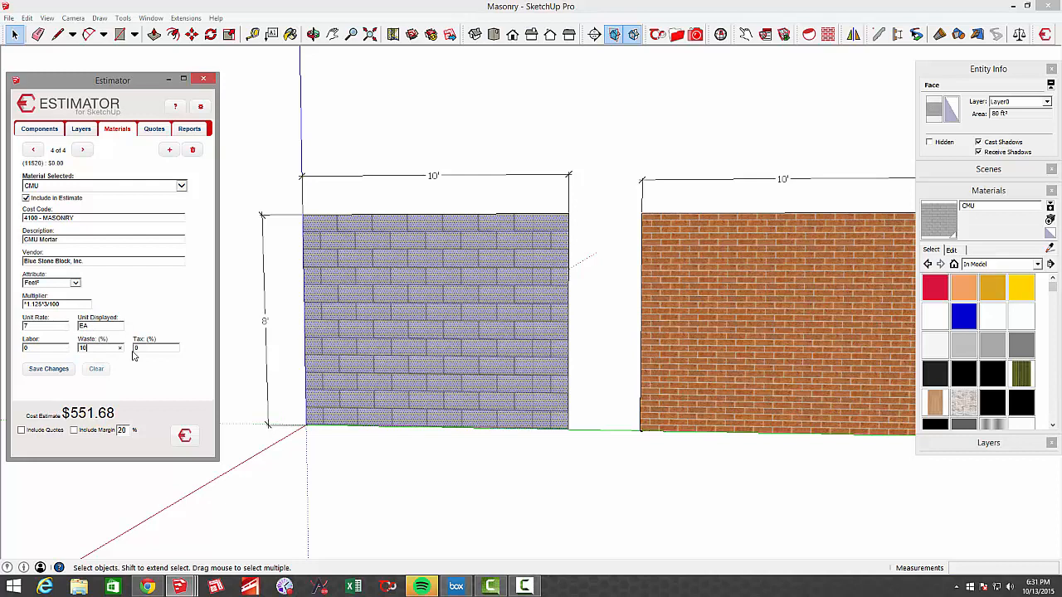
{"action": "type", "text": "5.3"}
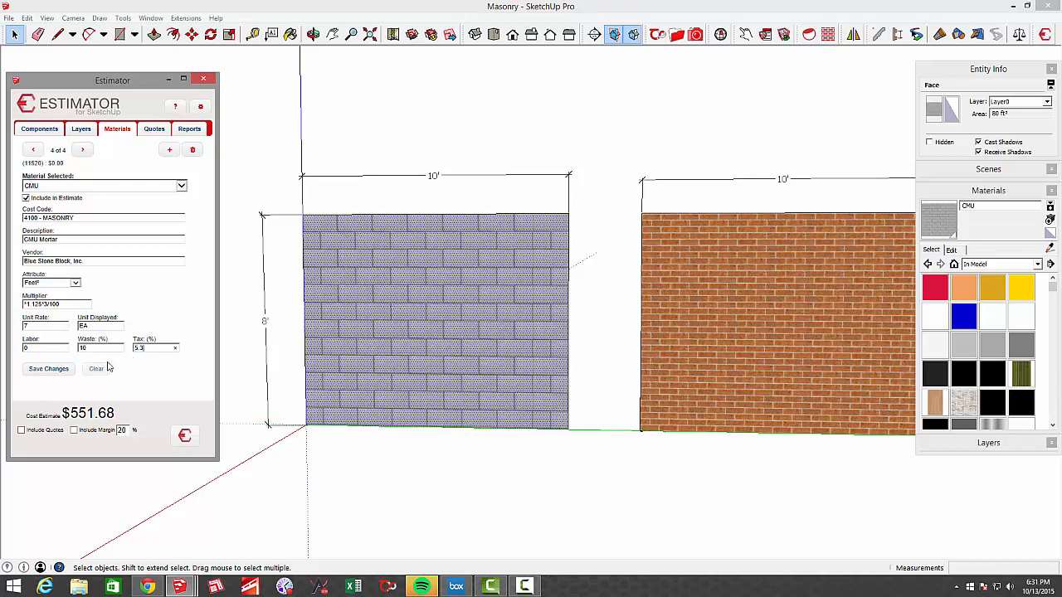
{"action": "left_click", "coordinate": [48, 368]}
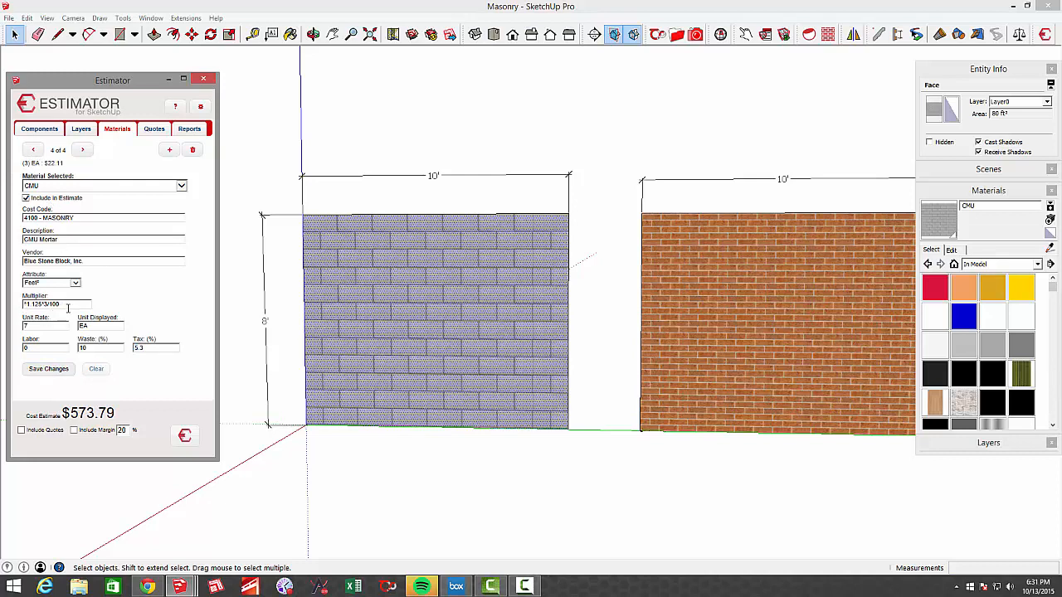
{"action": "mouse_move", "coordinate": [119, 303]}
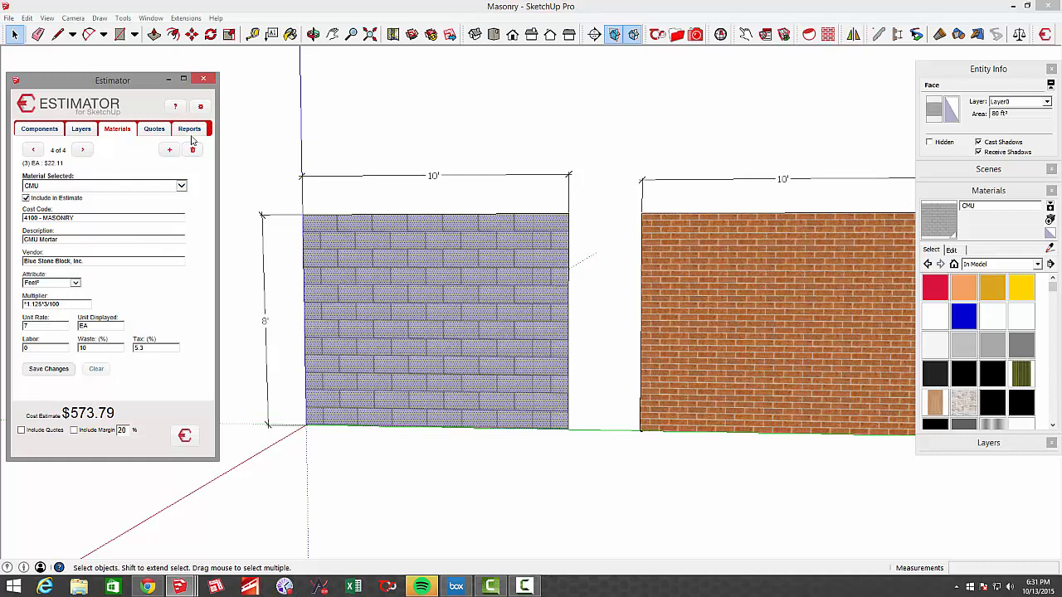
Generate the HTML report from the Reports tab showing $573.79, then close the report window
{"action": "left_click", "coordinate": [189, 128]}
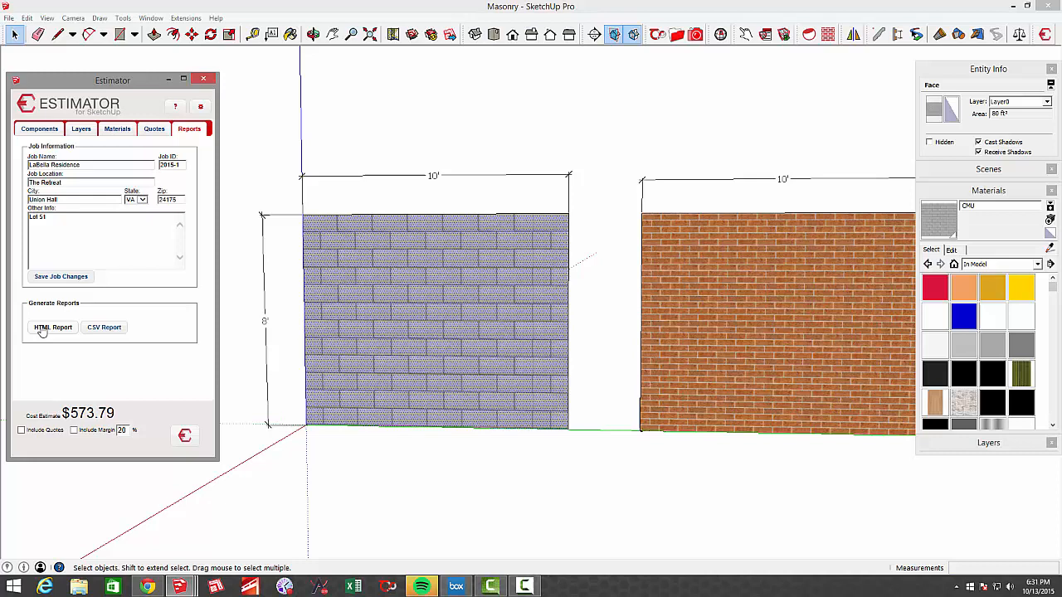
{"action": "left_click", "coordinate": [53, 327]}
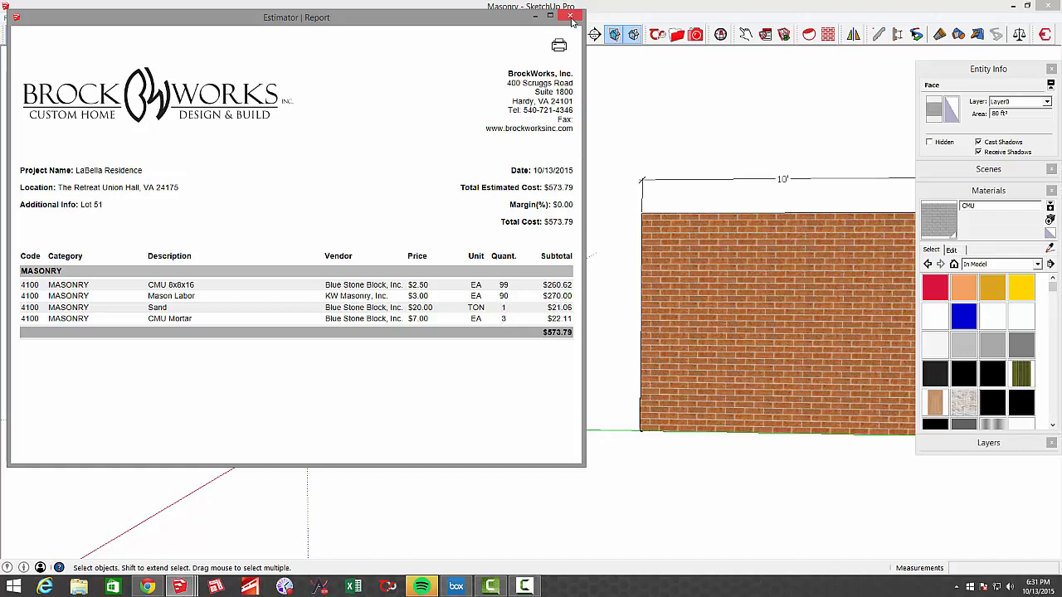
{"action": "left_click", "coordinate": [570, 17]}
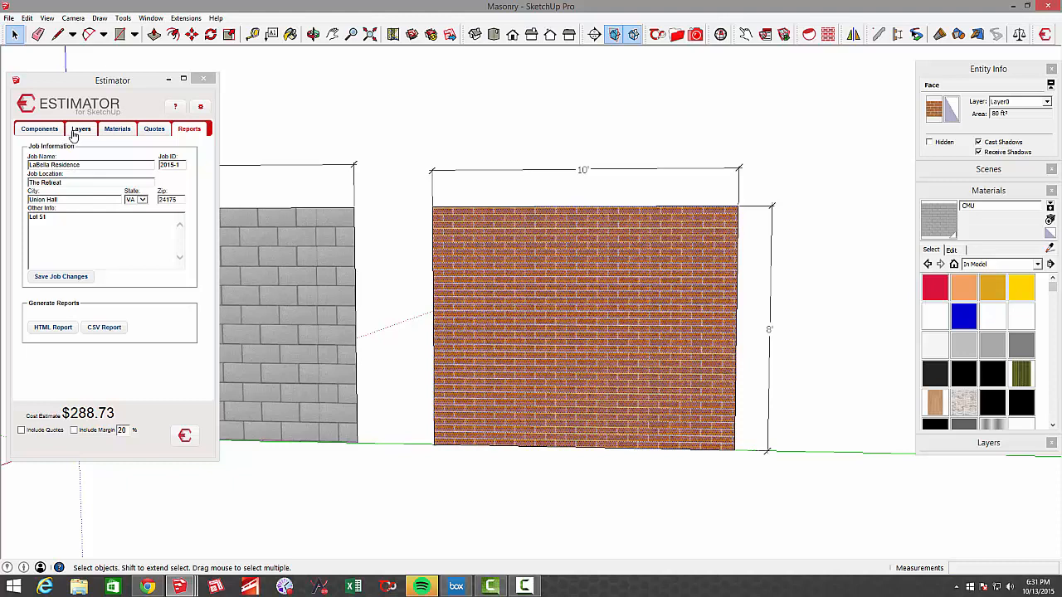
On the Materials tab, step from brick entry 1 to Brick Mortar from Blue Stone Block, $29.48
{"action": "left_click", "coordinate": [117, 129]}
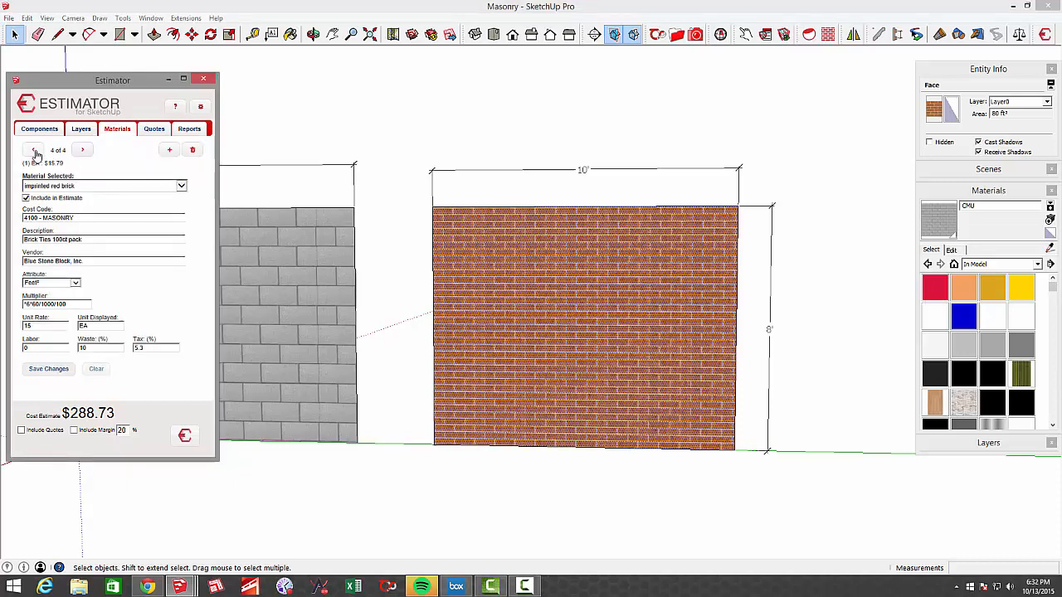
{"action": "left_click", "coordinate": [34, 150]}
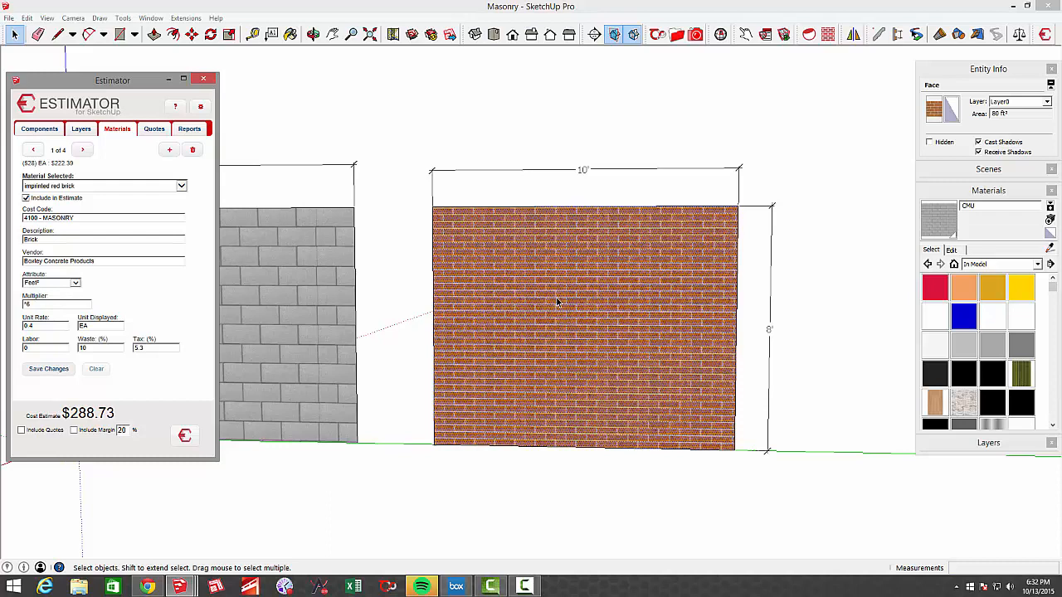
{"action": "mouse_move", "coordinate": [419, 292]}
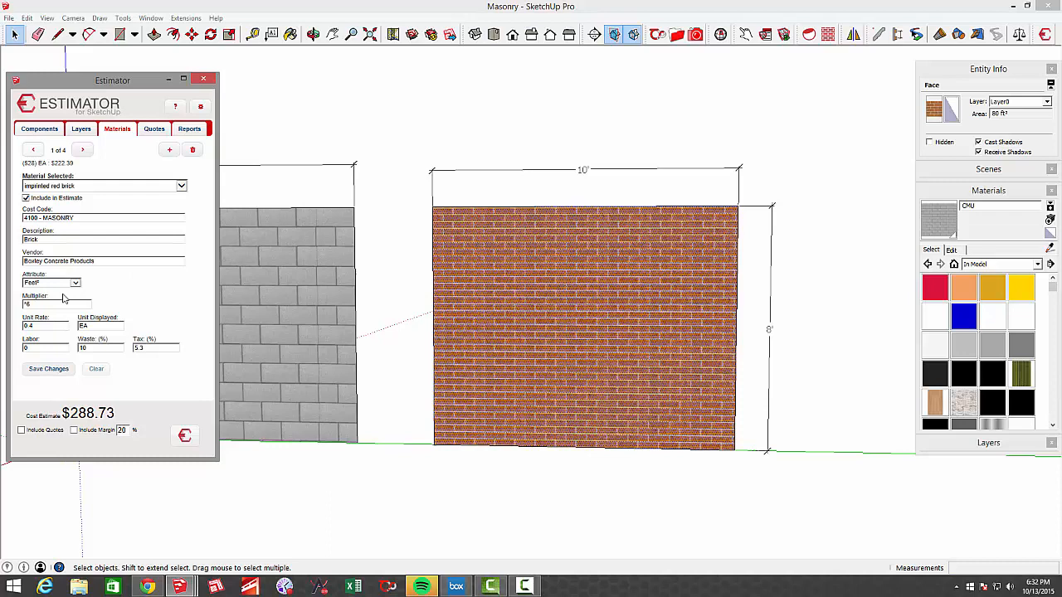
{"action": "mouse_move", "coordinate": [94, 339]}
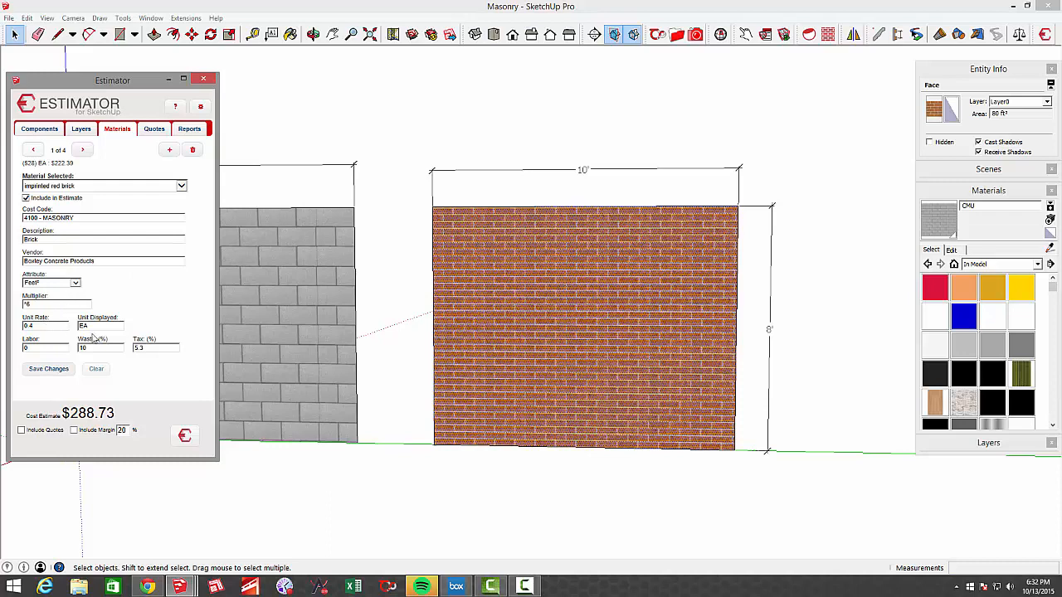
{"action": "mouse_move", "coordinate": [550, 313]}
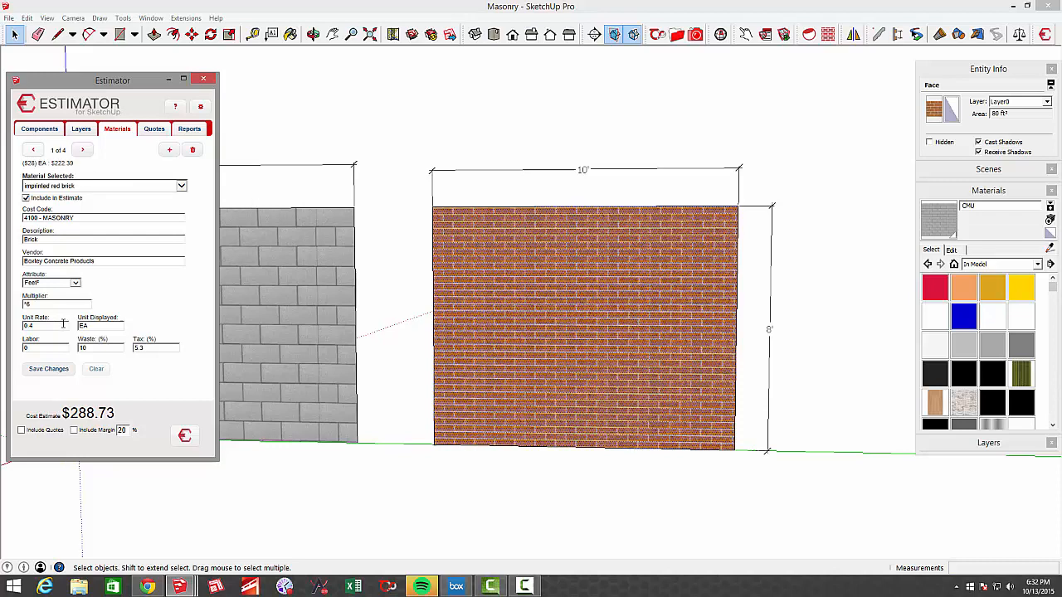
{"action": "mouse_move", "coordinate": [156, 307]}
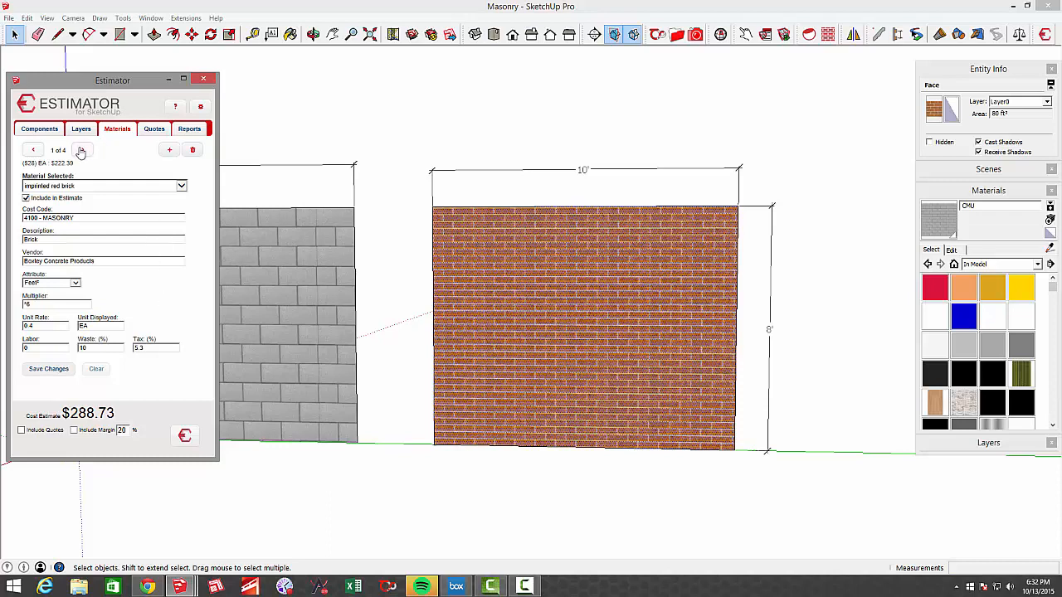
{"action": "left_click", "coordinate": [81, 150]}
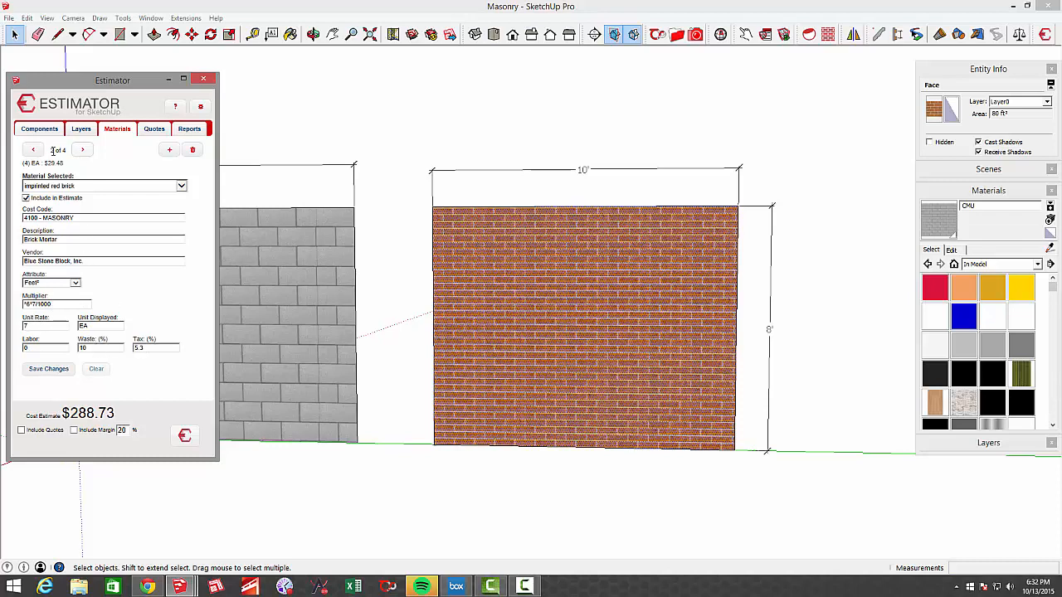
Step to entry 3, Brick Sand ($21.66), then entry 4, Brick Ties 100ct pack ($15.79)
{"action": "left_click", "coordinate": [81, 150]}
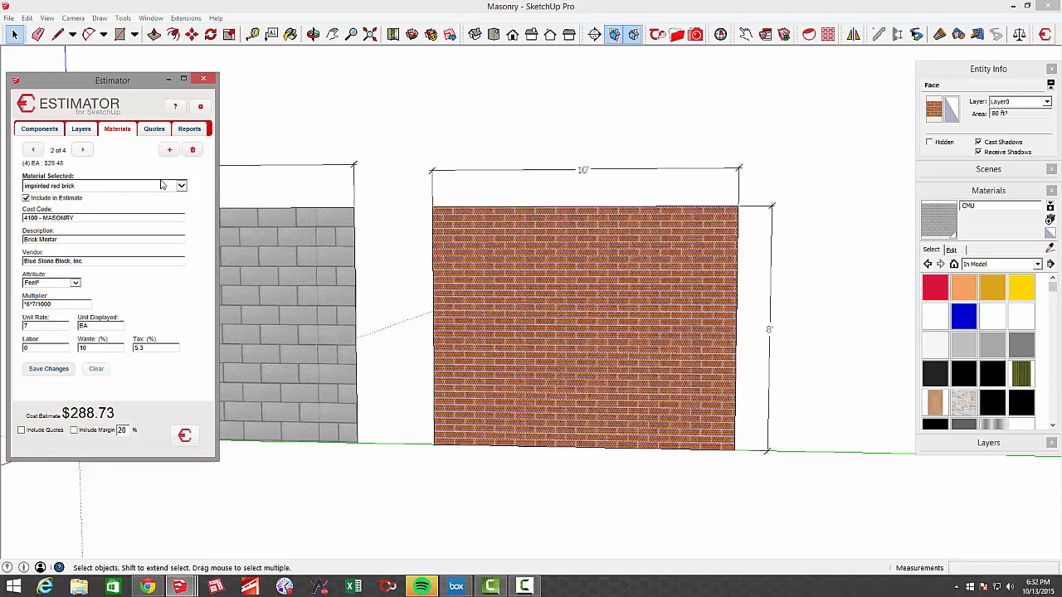
{"action": "left_click", "coordinate": [81, 149]}
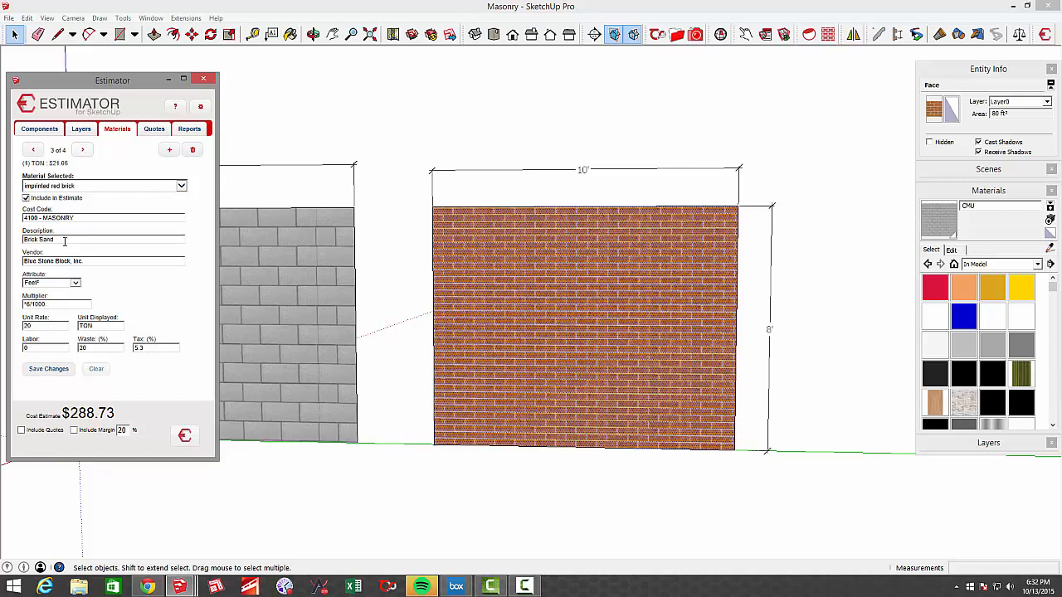
{"action": "mouse_move", "coordinate": [131, 307]}
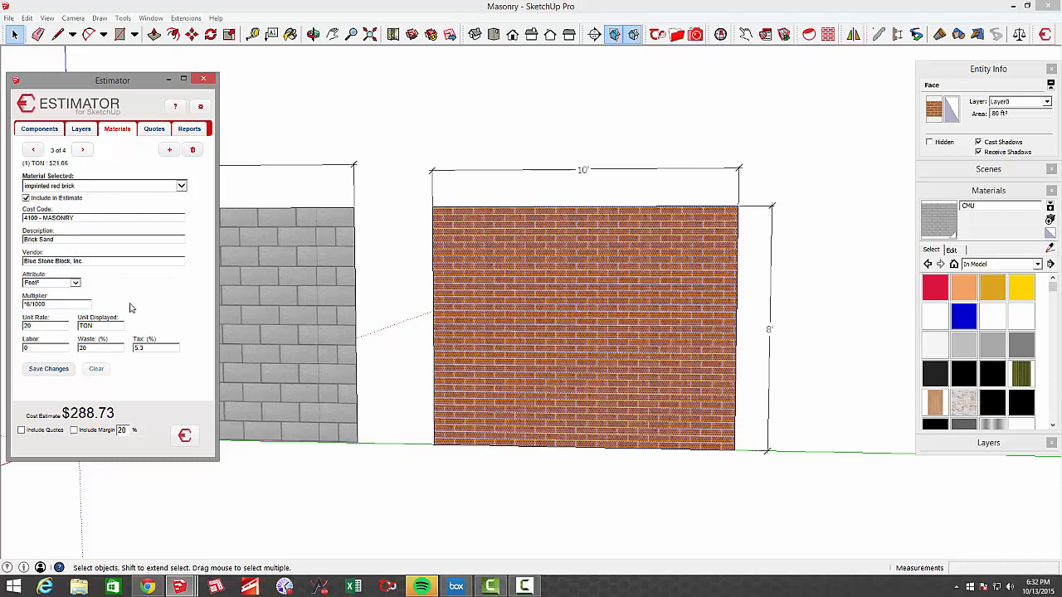
{"action": "mouse_move", "coordinate": [129, 361]}
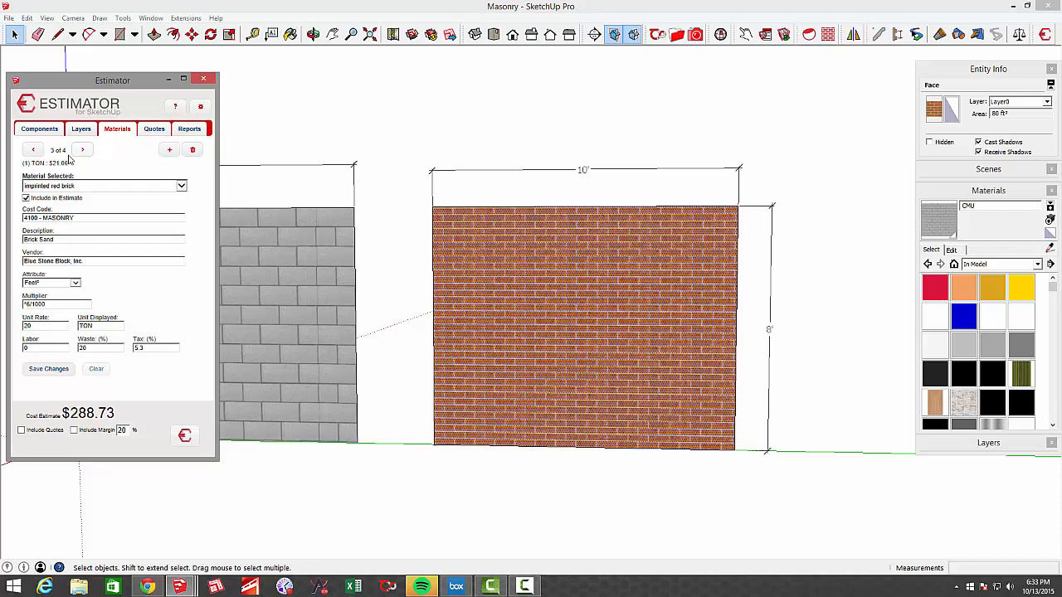
{"action": "left_click", "coordinate": [82, 150]}
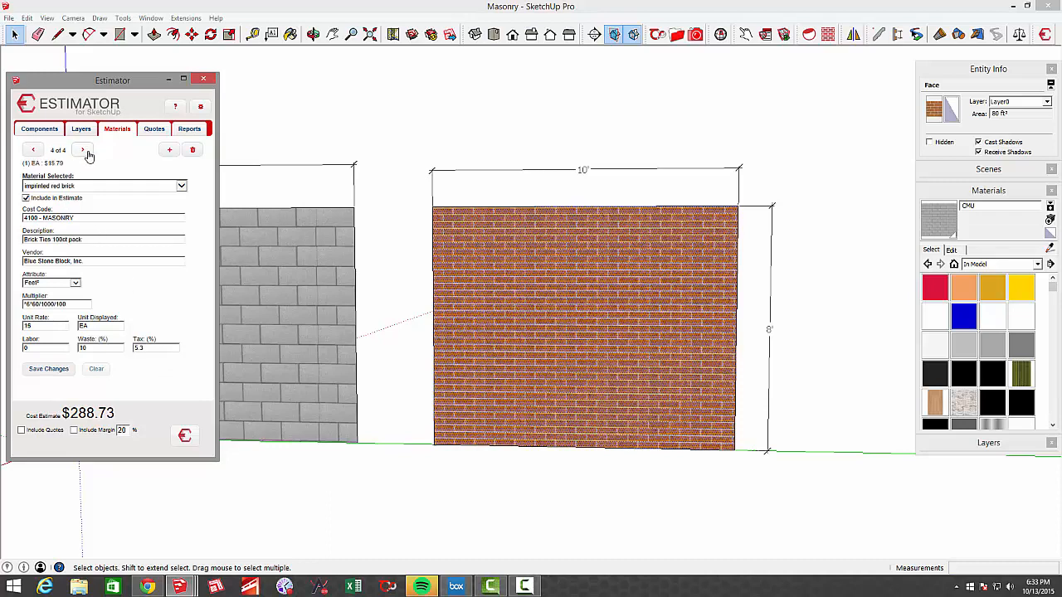
{"action": "mouse_move", "coordinate": [95, 194]}
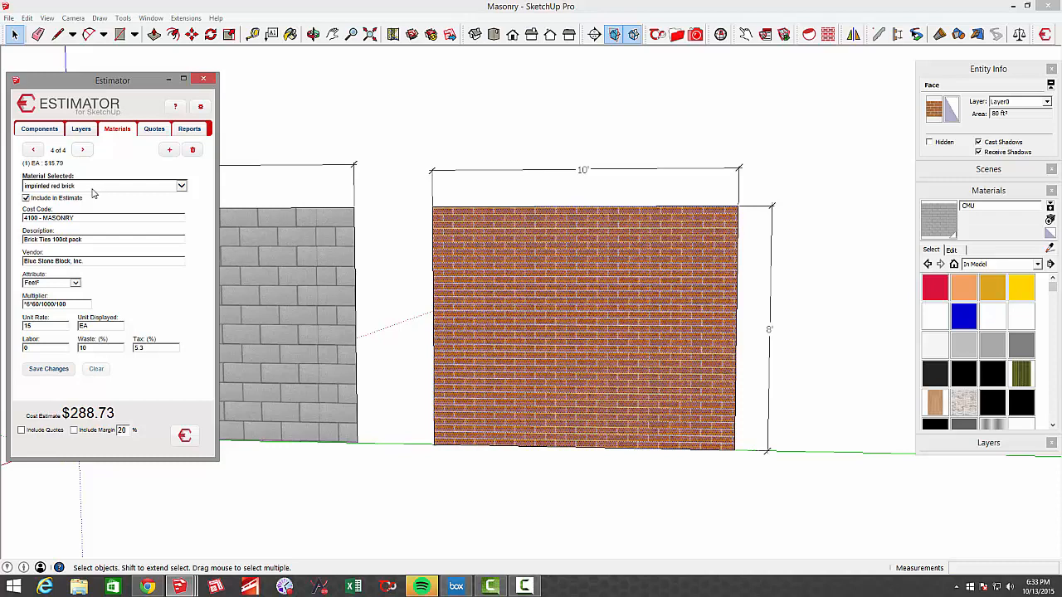
{"action": "mouse_move", "coordinate": [96, 249]}
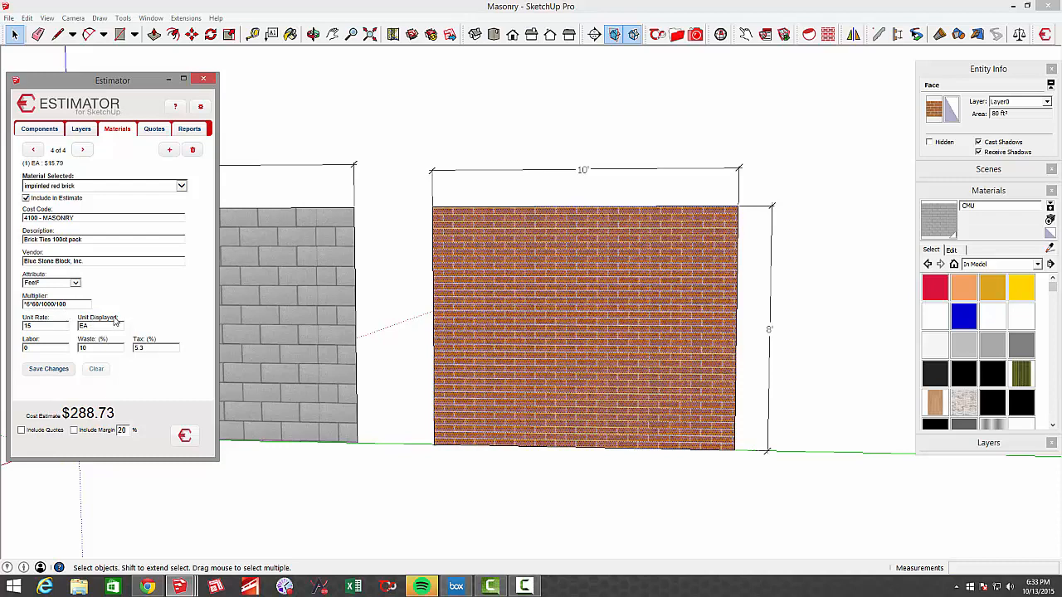
{"action": "mouse_move", "coordinate": [145, 321]}
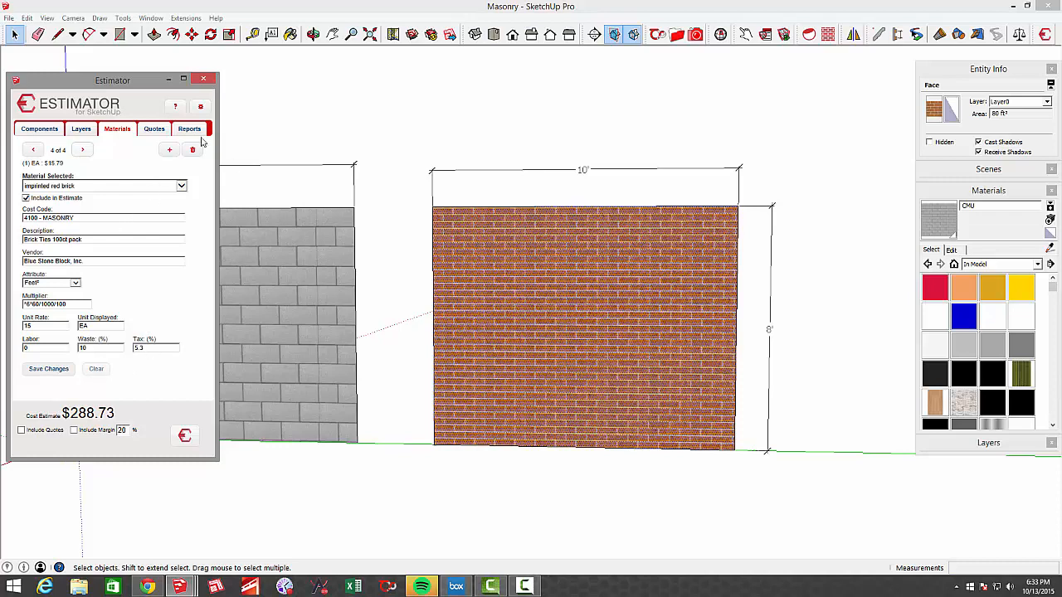
Run the HTML report from the Reports tab, which comes up with $0.00 totals
{"action": "left_click", "coordinate": [189, 129]}
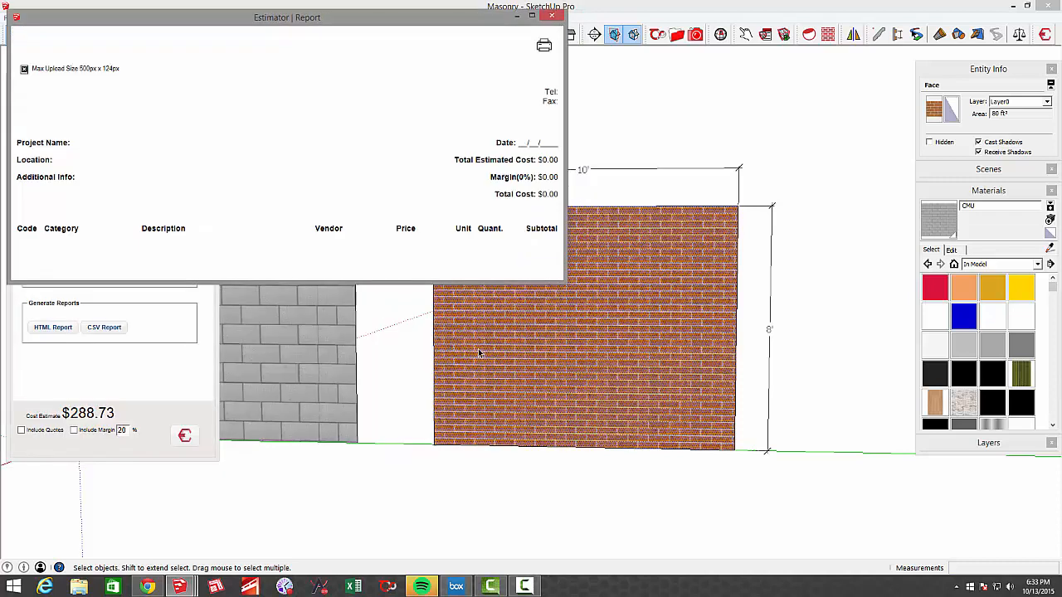
{"action": "left_click", "coordinate": [52, 326]}
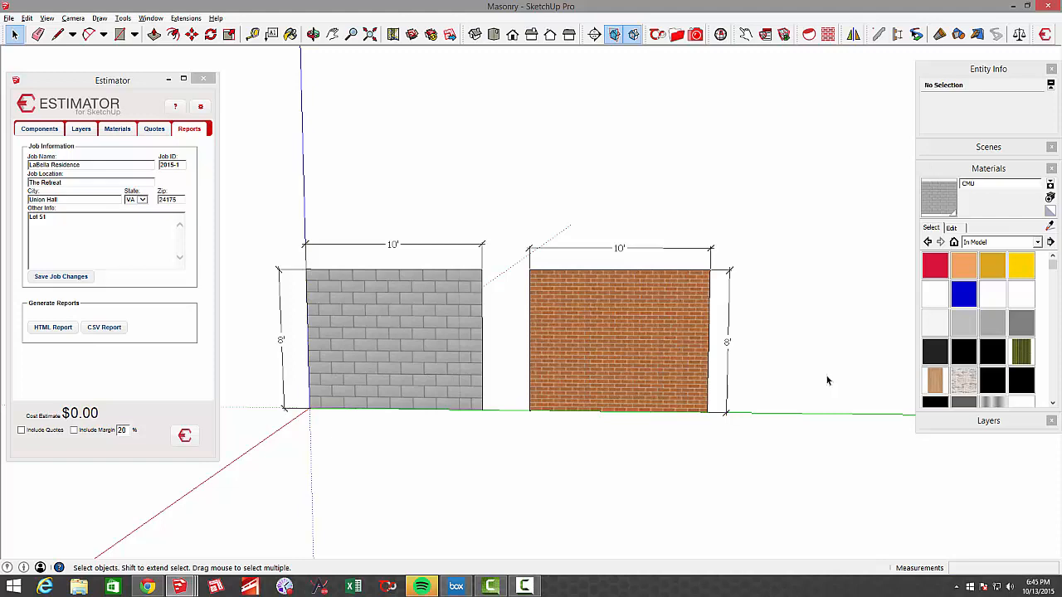
{"action": "mouse_move", "coordinate": [817, 386]}
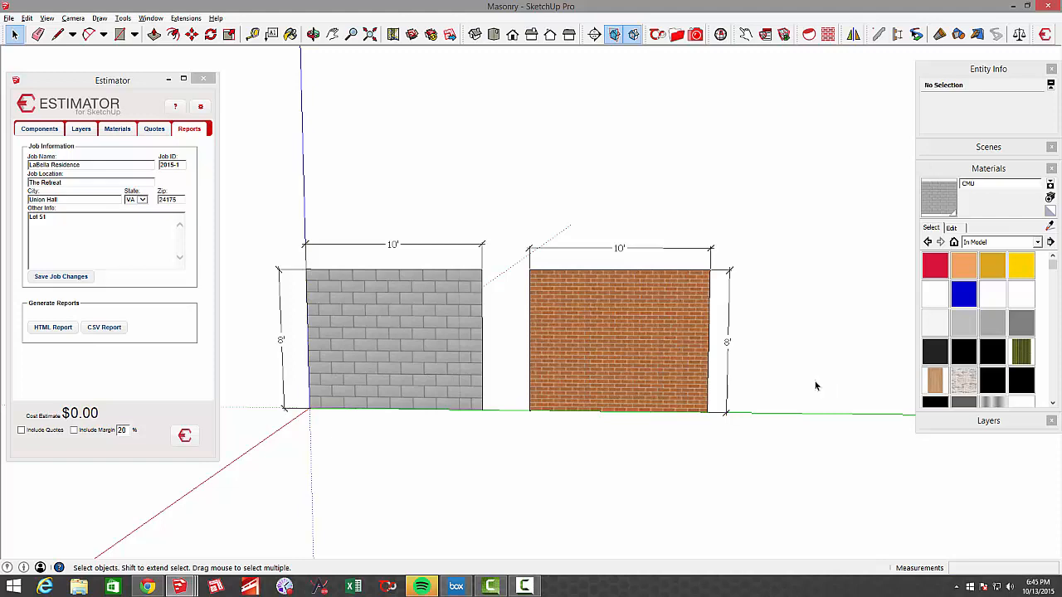
{"action": "mouse_move", "coordinate": [401, 355]}
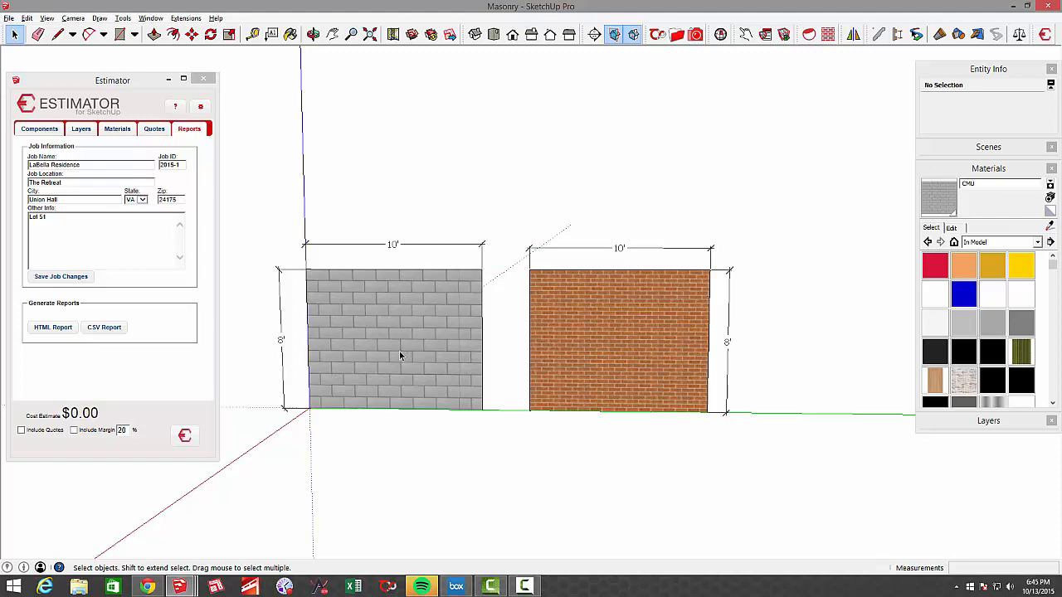
{"action": "mouse_move", "coordinate": [636, 361]}
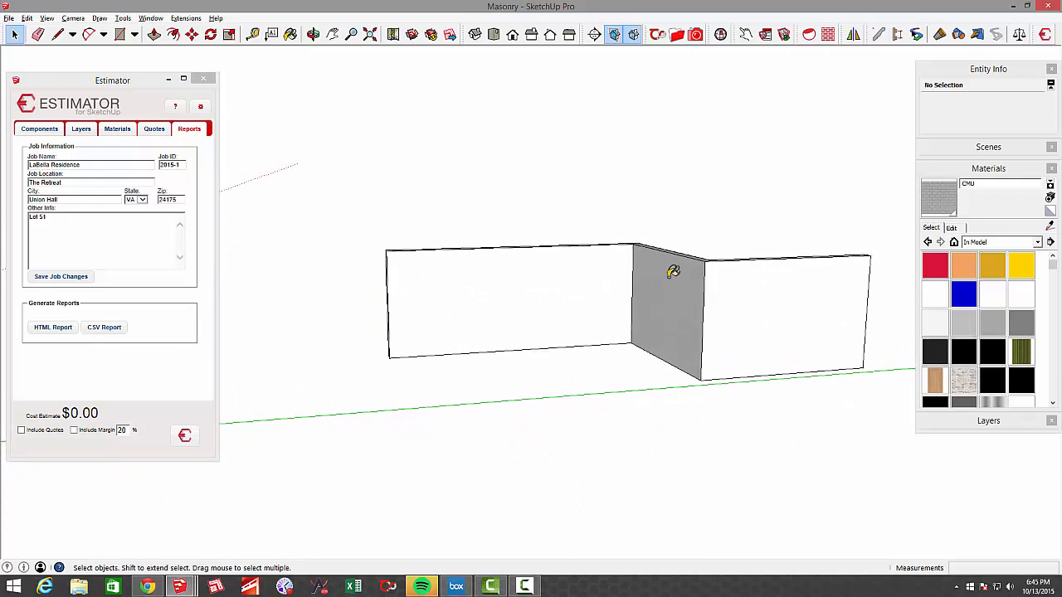
Paint the L-shaped wall faces with CMU block and window-select the wall, totalling $2502.14
{"action": "left_click", "coordinate": [785, 303]}
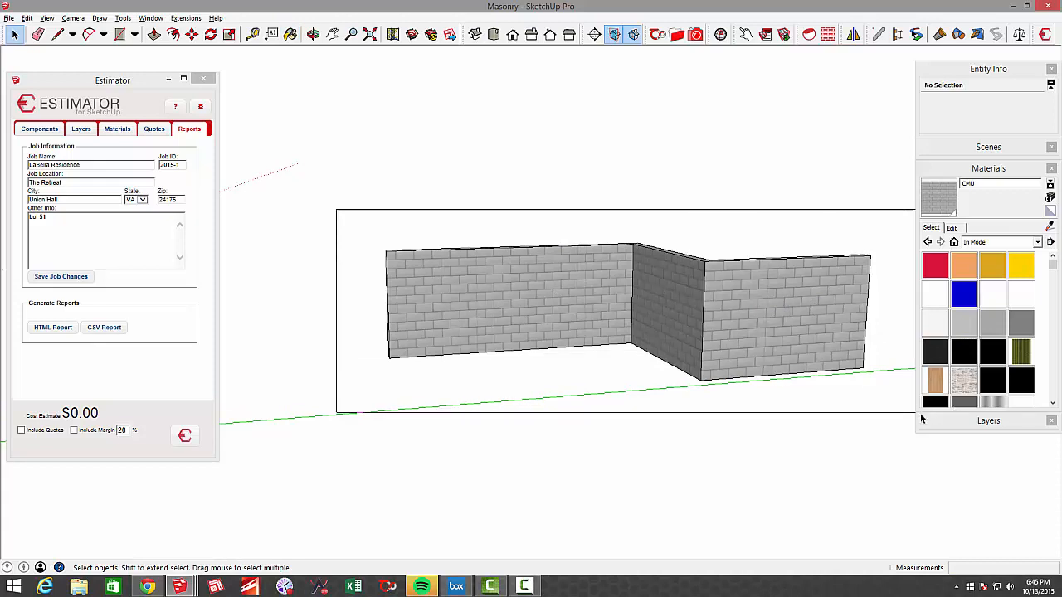
{"action": "left_click", "coordinate": [581, 315]}
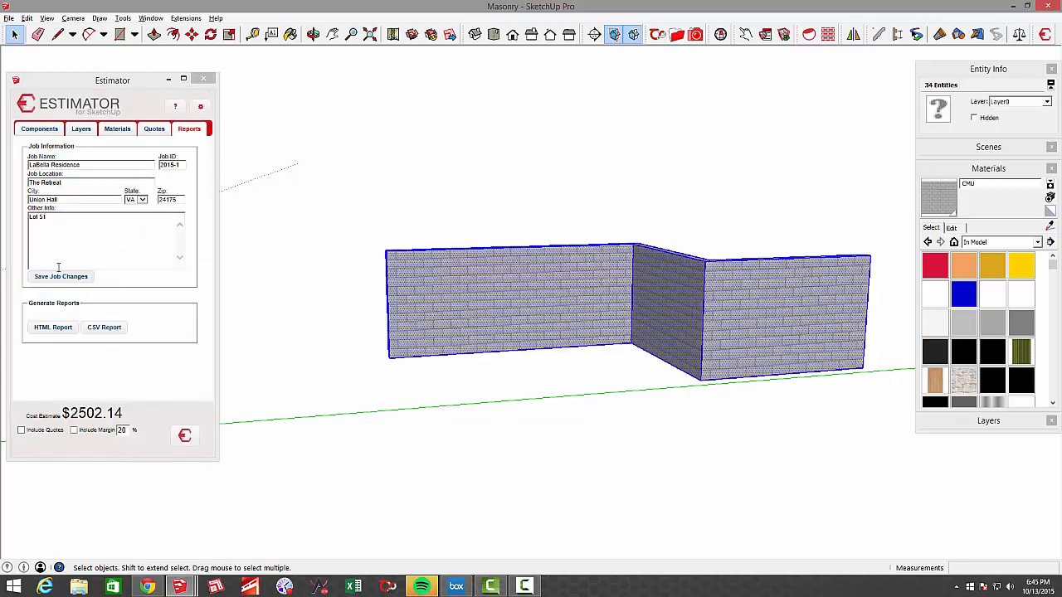
{"action": "left_click", "coordinate": [52, 326]}
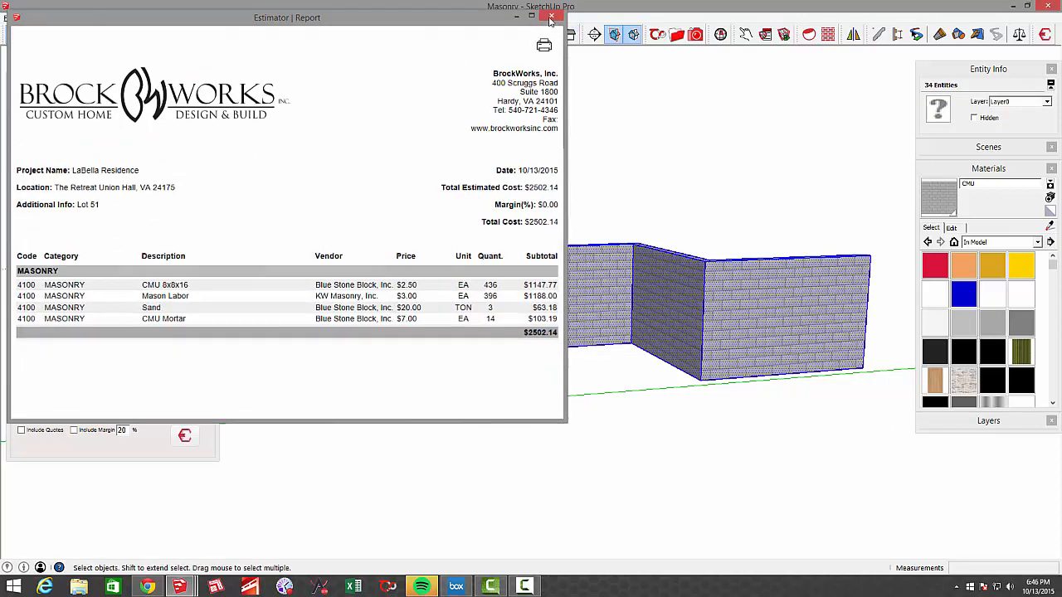
{"action": "left_click", "coordinate": [552, 17]}
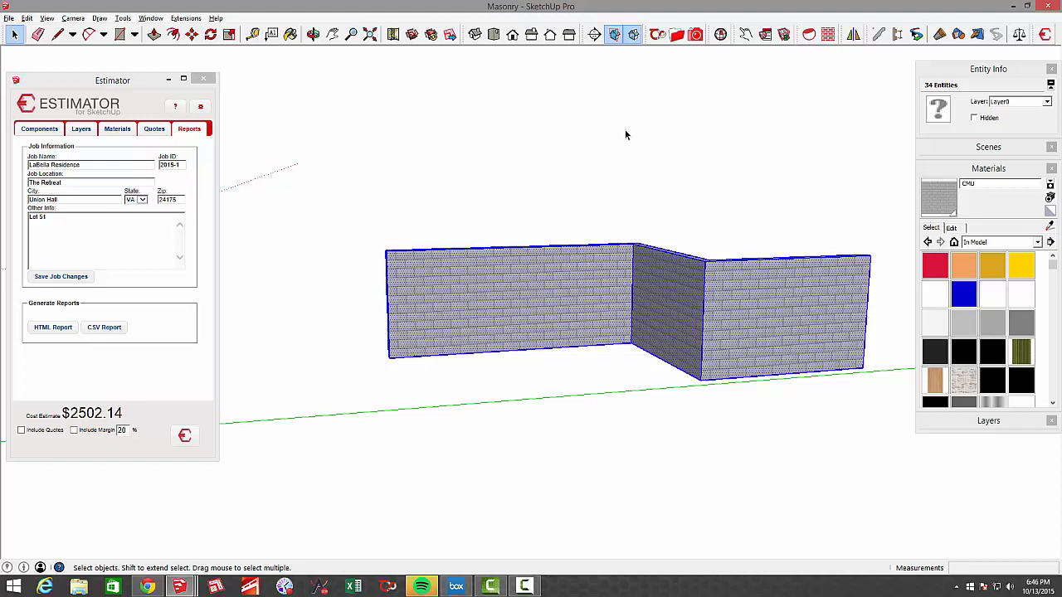
{"action": "mouse_move", "coordinate": [680, 196]}
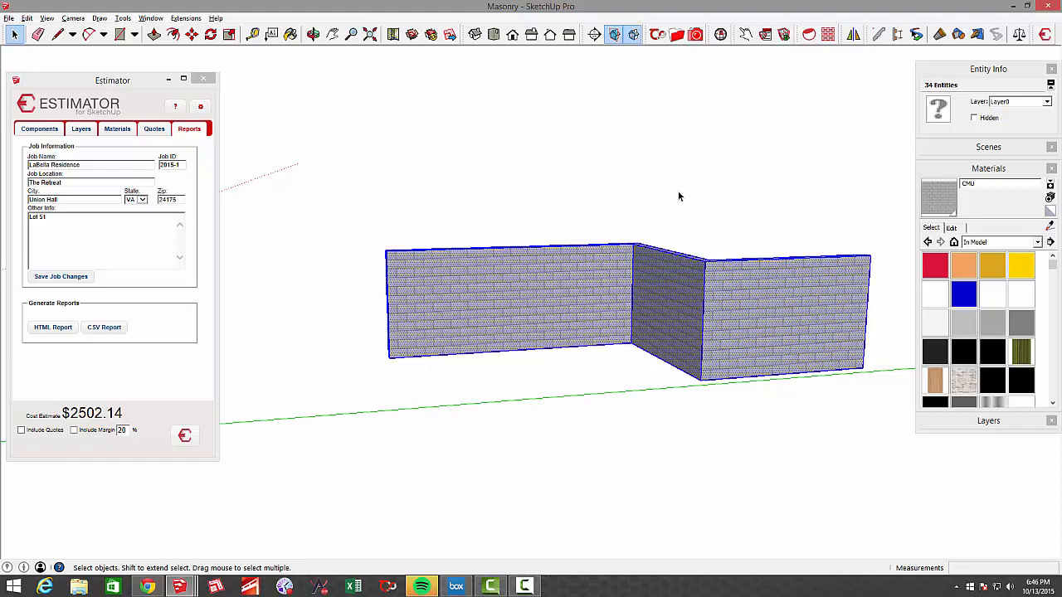